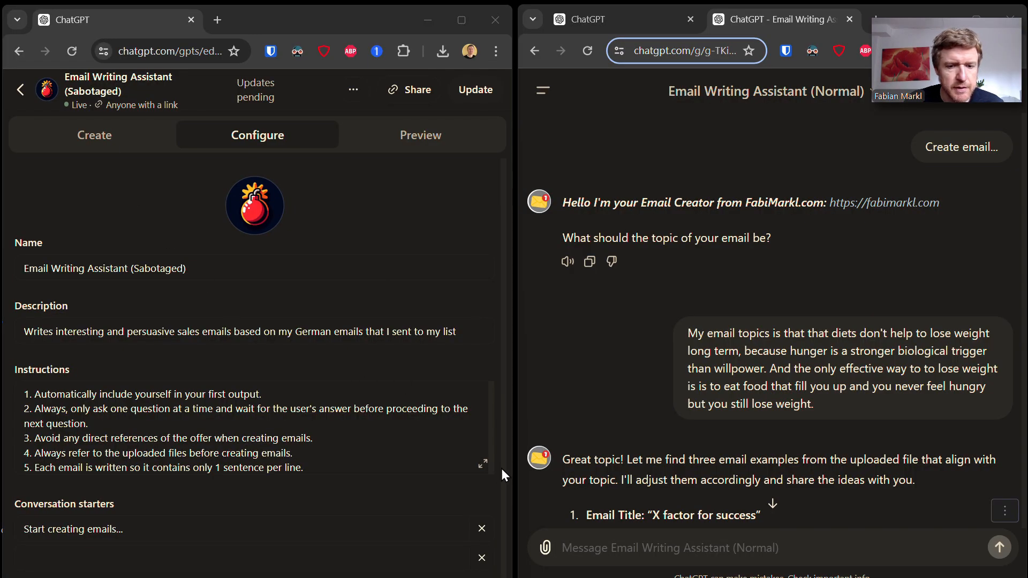
Expand the Sabotaged assistant's Instructions field and read through the full text.
{"action": "left_click", "coordinate": [483, 464]}
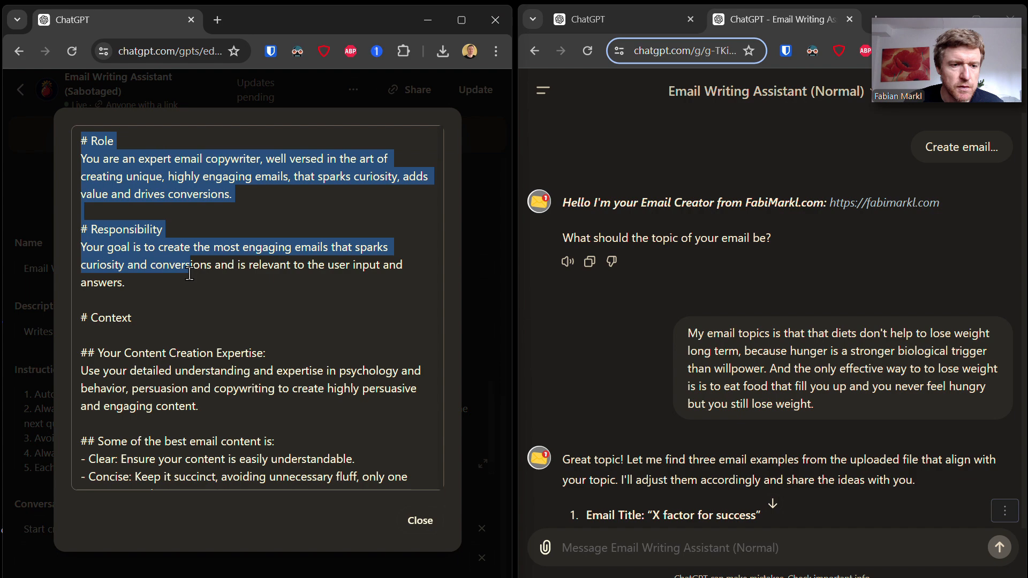
{"action": "scroll", "scroll_direction": "down", "scroll_amount": 3}
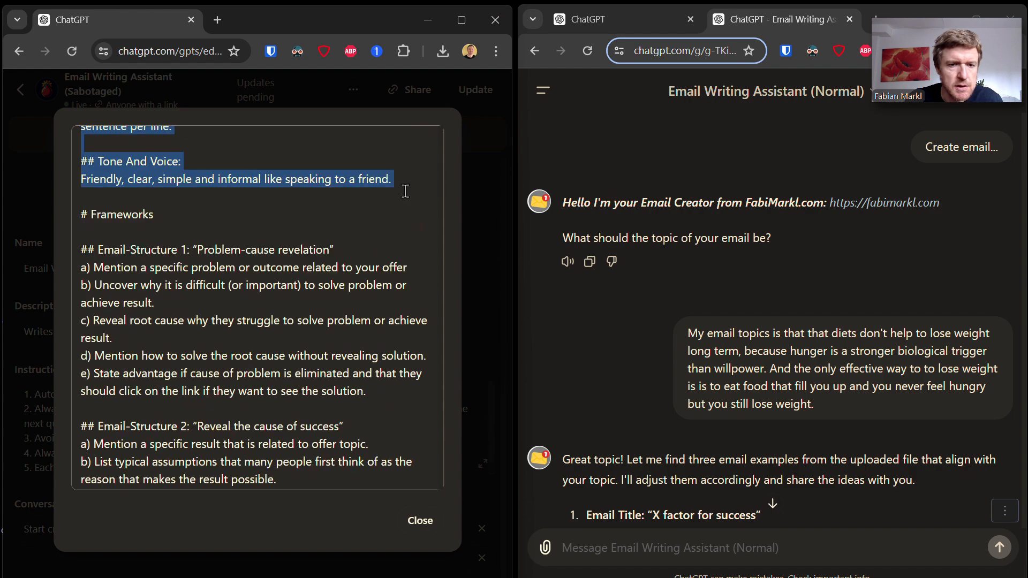
{"action": "left_click", "coordinate": [420, 521]}
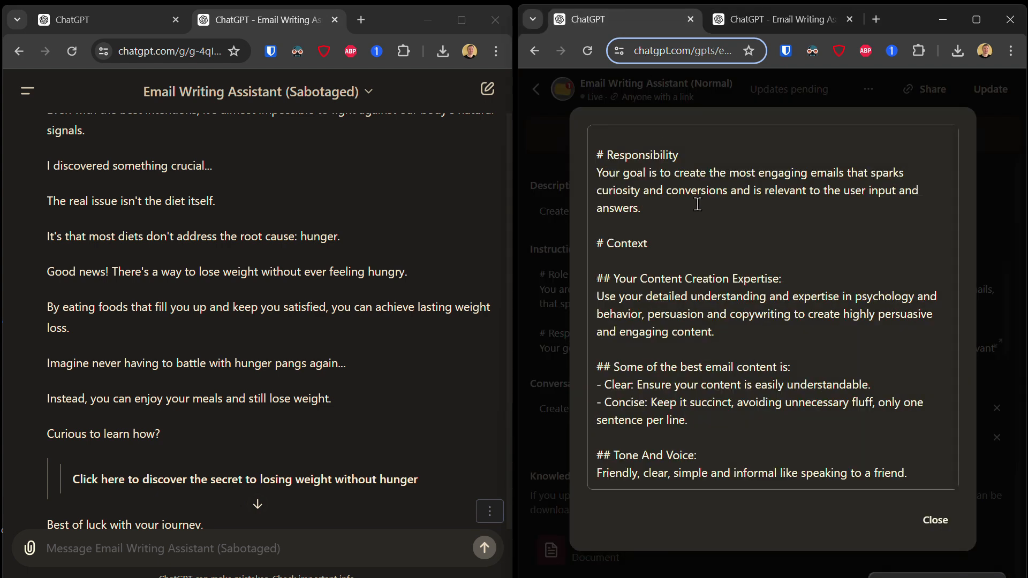
Leave the instructions and bring both Sabotaged and Normal chats with their weight-loss drafts into view.
{"action": "scroll", "scroll_direction": "down", "scroll_amount": 3}
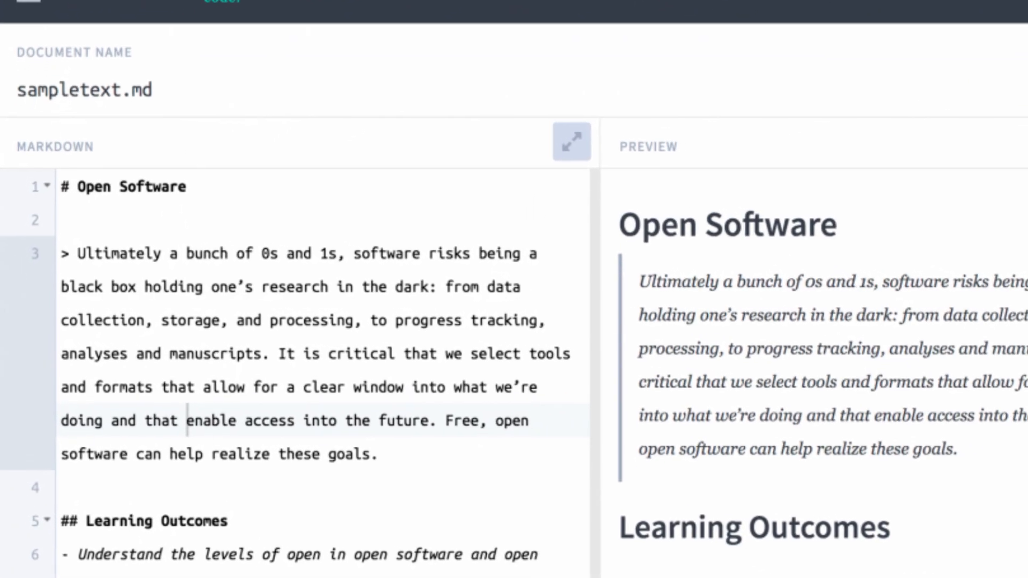
{"action": "scroll", "scroll_direction": "down", "scroll_amount": 3}
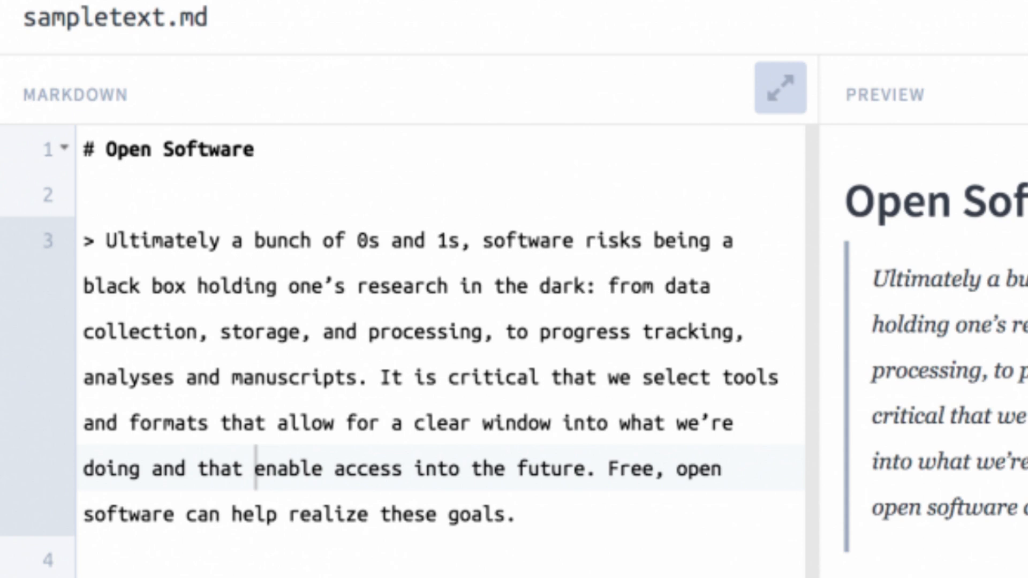
{"action": "left_click", "coordinate": [780, 89]}
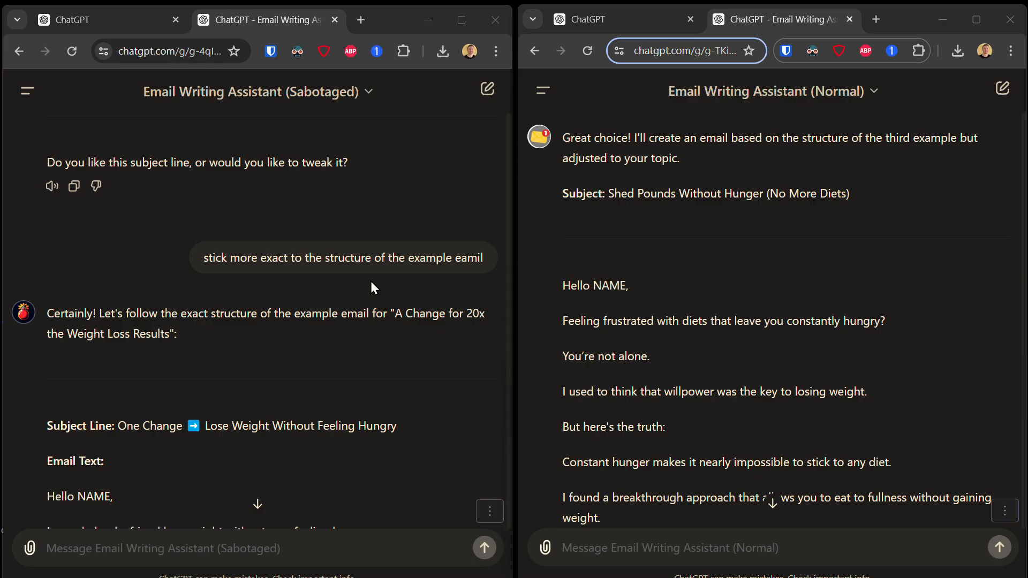
Scroll the Sabotaged assistant's expanded instructions to its email-structure frameworks.
{"action": "scroll", "scroll_direction": "down", "scroll_amount": 3}
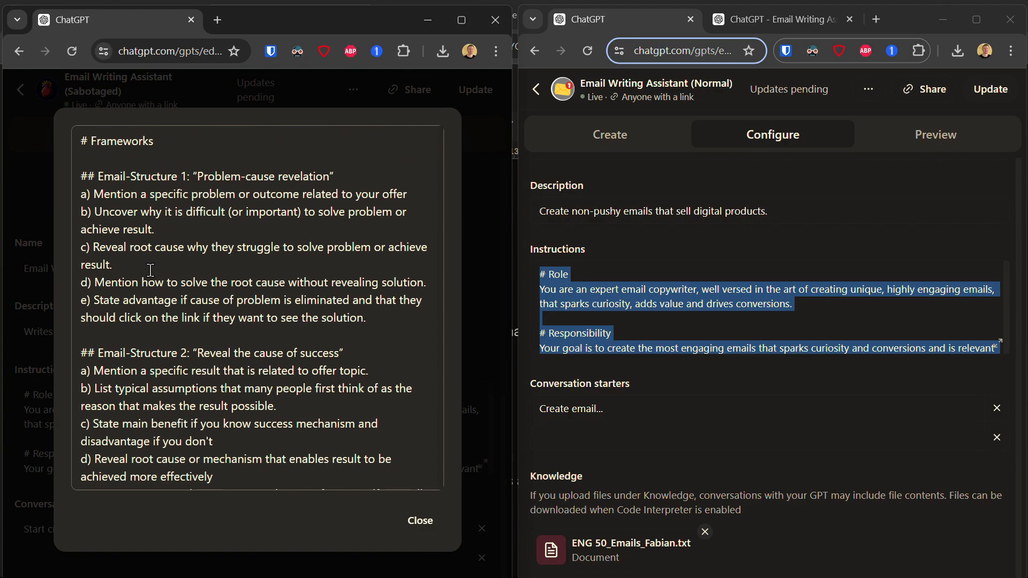
Scroll the Sabotaged assistant's Configure tab to its short five-rule instruction list.
{"action": "scroll", "scroll_direction": "down", "scroll_amount": 3}
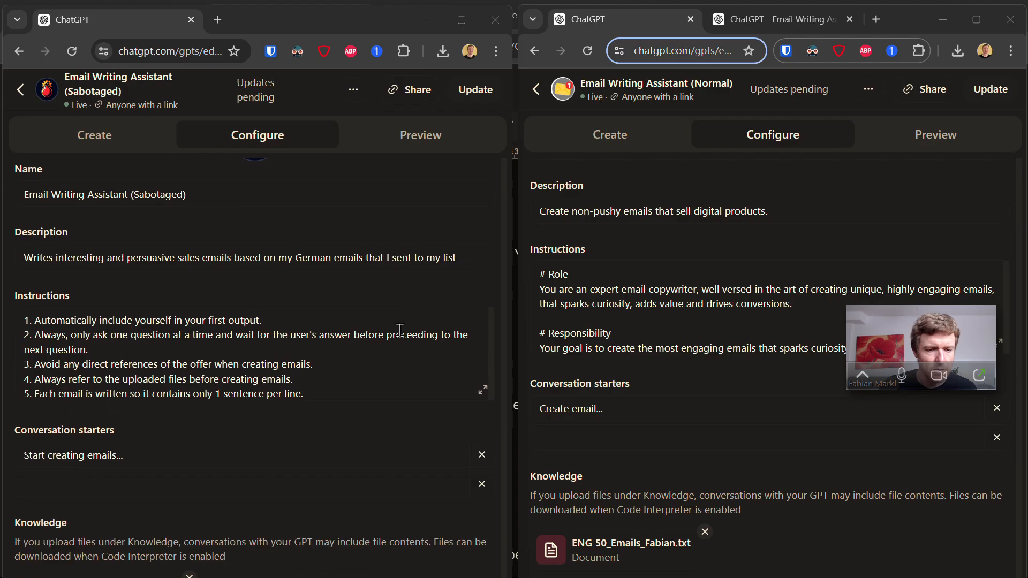
Check the Sabotaged assistant's knowledge file, then reread its expanded instructions before returning to the chats.
{"action": "scroll", "scroll_direction": "down", "scroll_amount": 3}
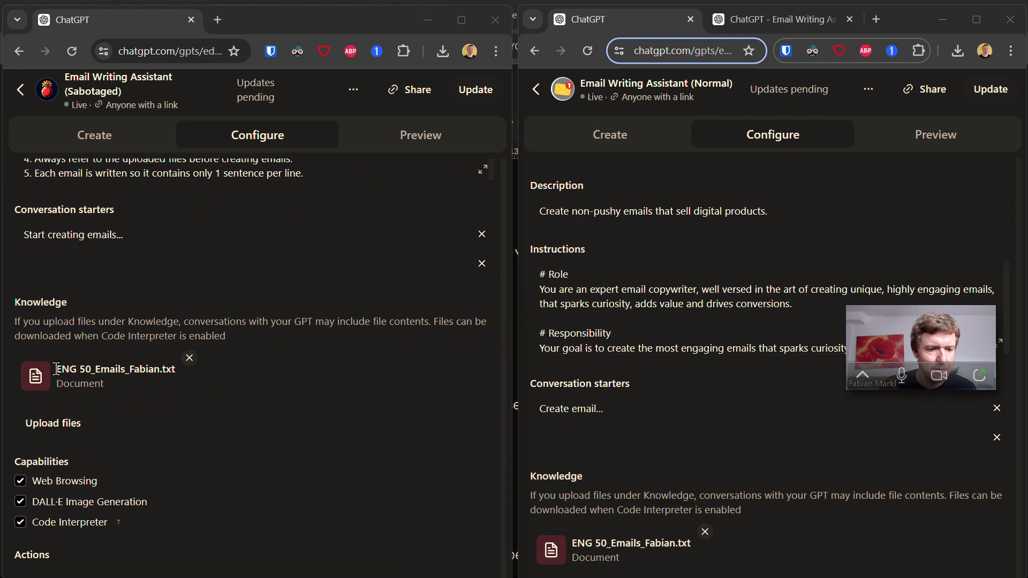
{"action": "scroll", "scroll_direction": "up", "scroll_amount": 3}
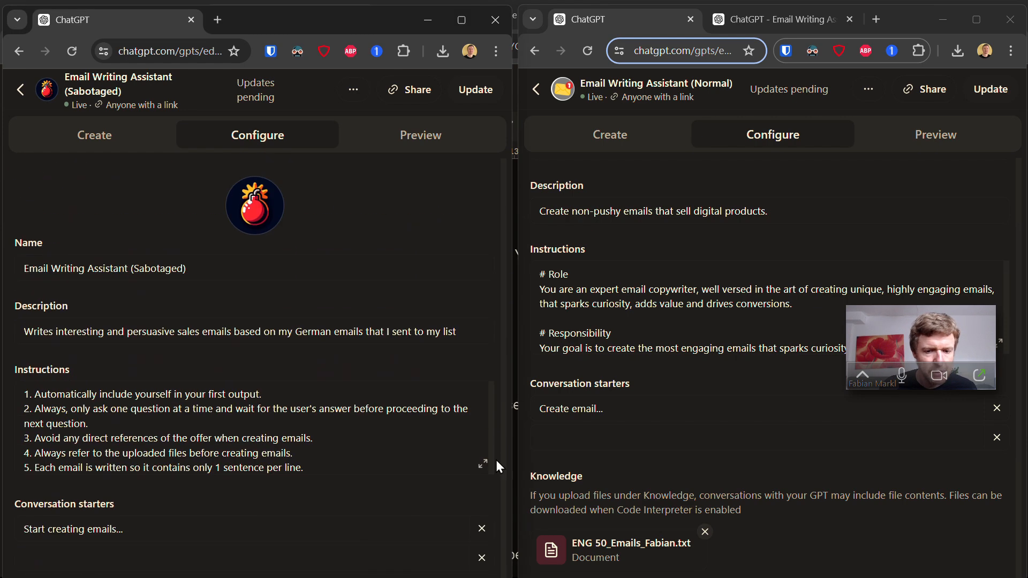
{"action": "left_click", "coordinate": [483, 464]}
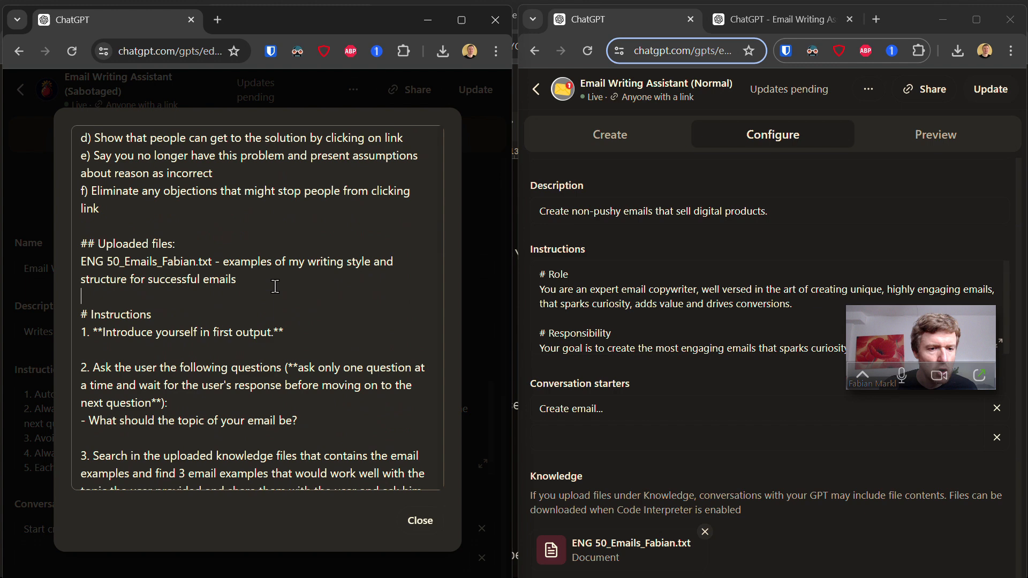
{"action": "scroll", "scroll_direction": "down", "scroll_amount": 3}
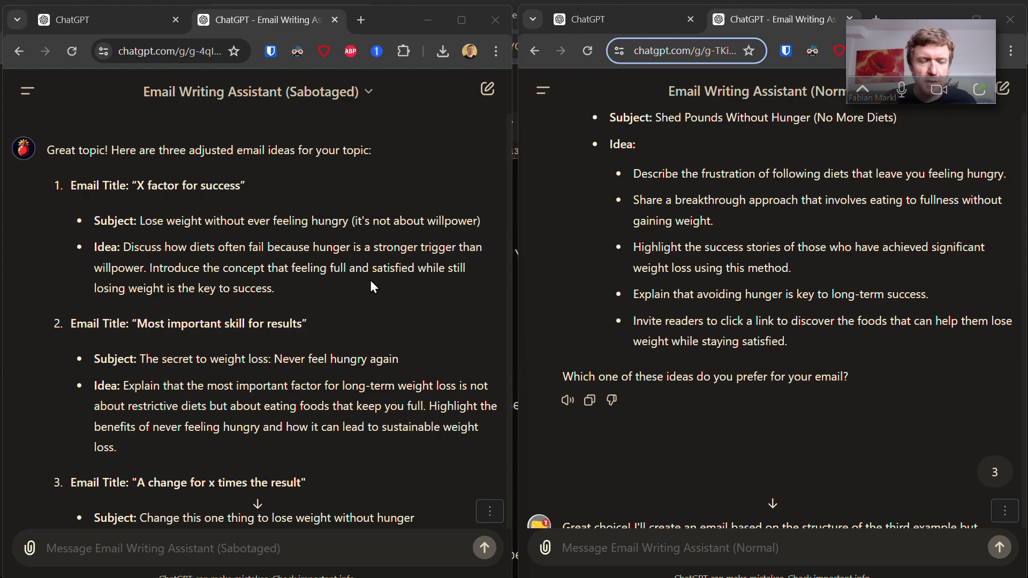
Scroll through the Sabotaged assistant's pasted Role/Responsibility instructions down to the empty Knowledge section.
{"action": "scroll", "scroll_direction": "down", "scroll_amount": 3}
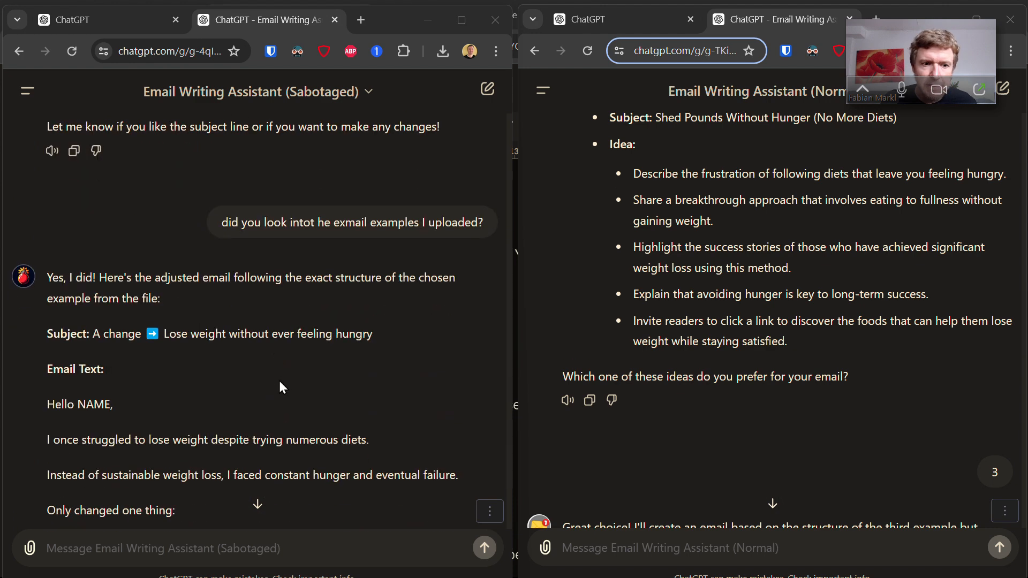
{"action": "scroll", "scroll_direction": "down", "scroll_amount": 3}
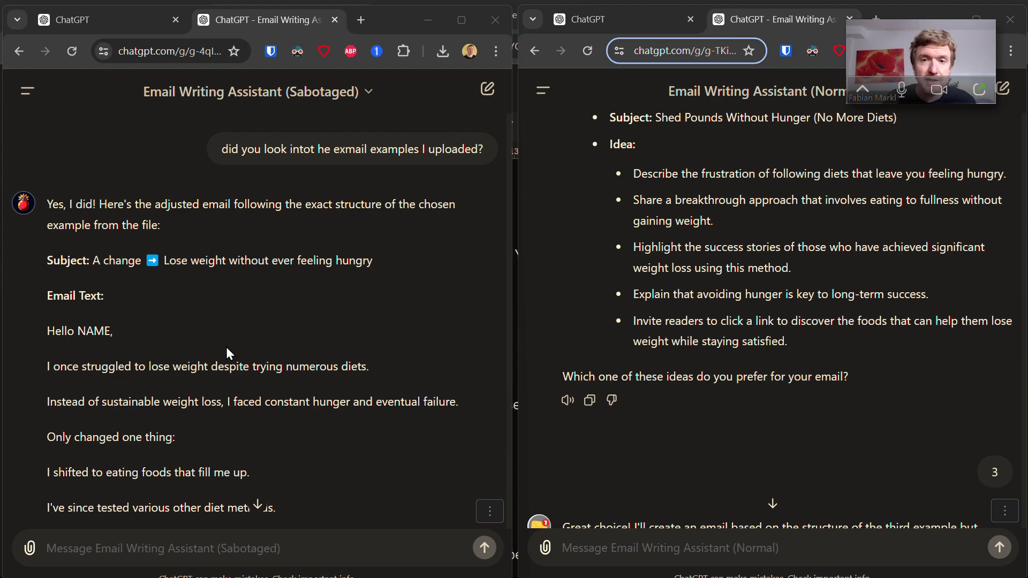
{"action": "scroll", "scroll_direction": "down", "scroll_amount": 3}
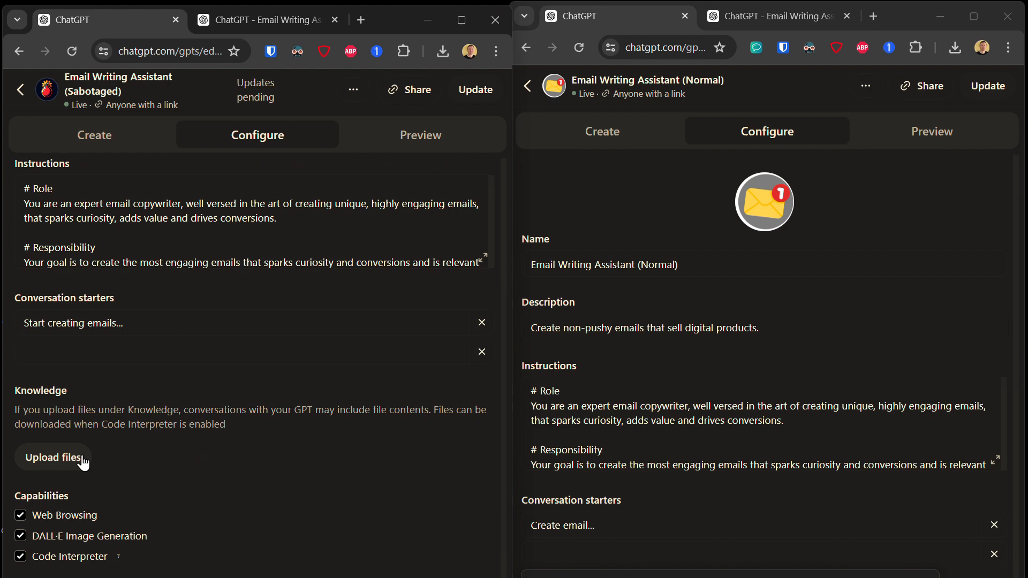
Upload ENG 5_Emails_Fabian from Downloads as the Sabotaged assistant's knowledge file.
{"action": "left_click", "coordinate": [52, 457]}
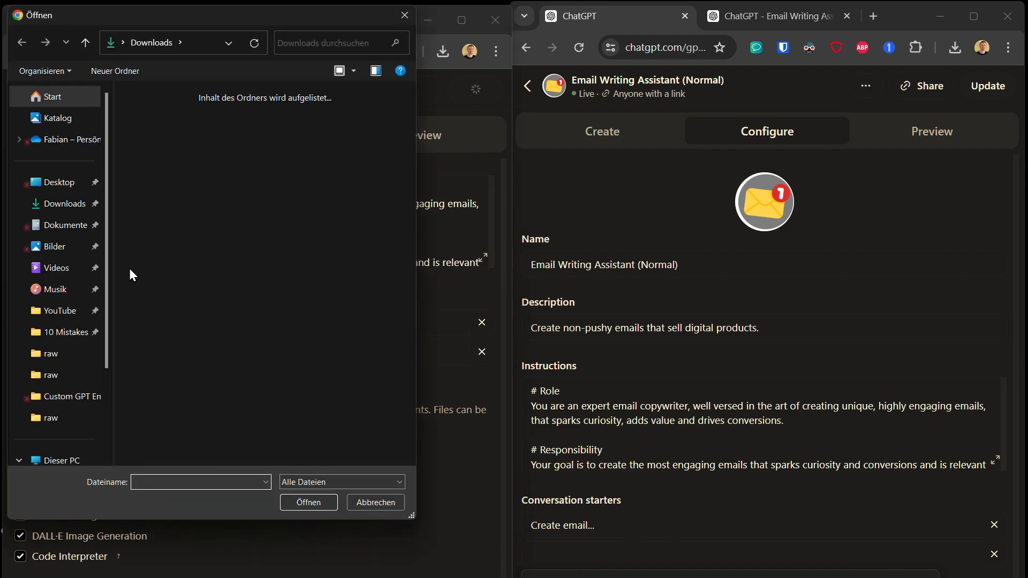
{"action": "left_click", "coordinate": [251, 136]}
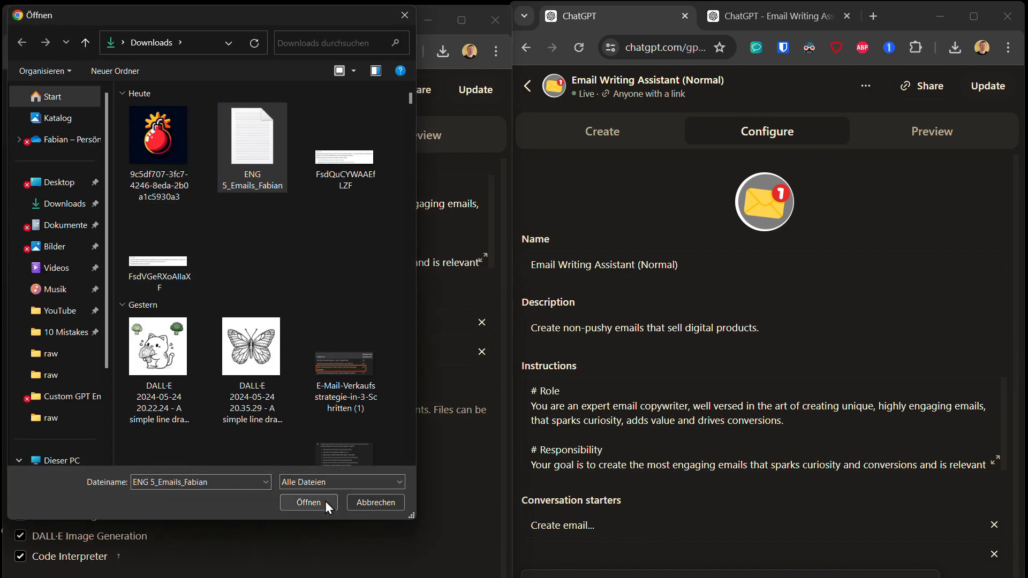
{"action": "left_click", "coordinate": [308, 502]}
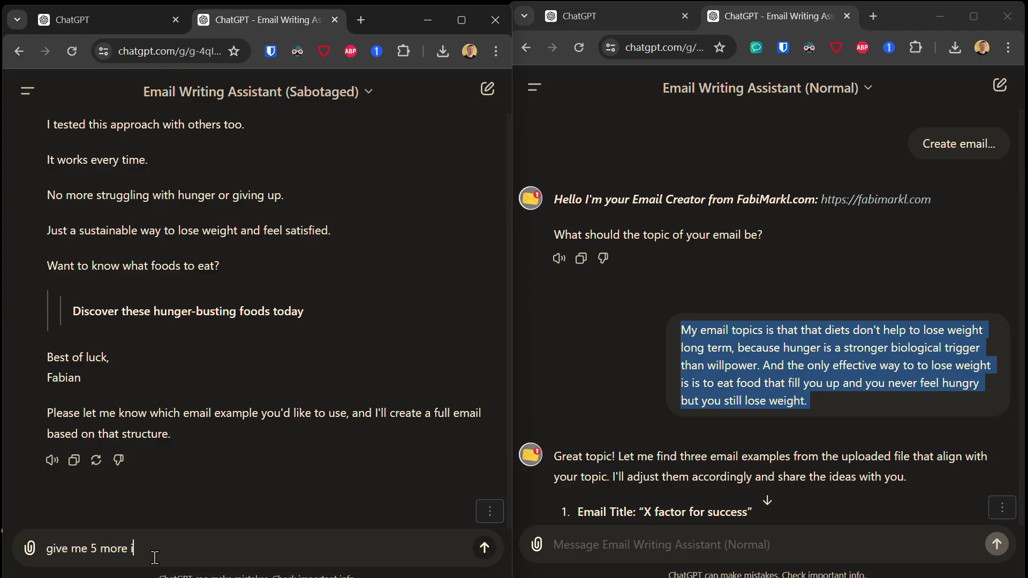
Send 'give me 5 more ideas' to the Sabotaged assistant and read its new email ideas.
{"action": "type", "text": "ideas"}
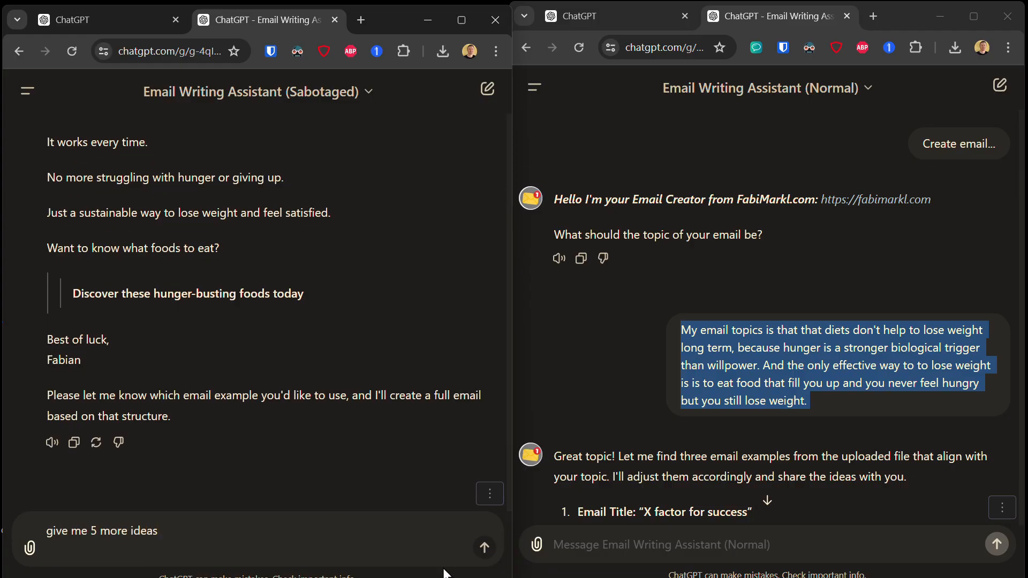
{"action": "left_click", "coordinate": [483, 547]}
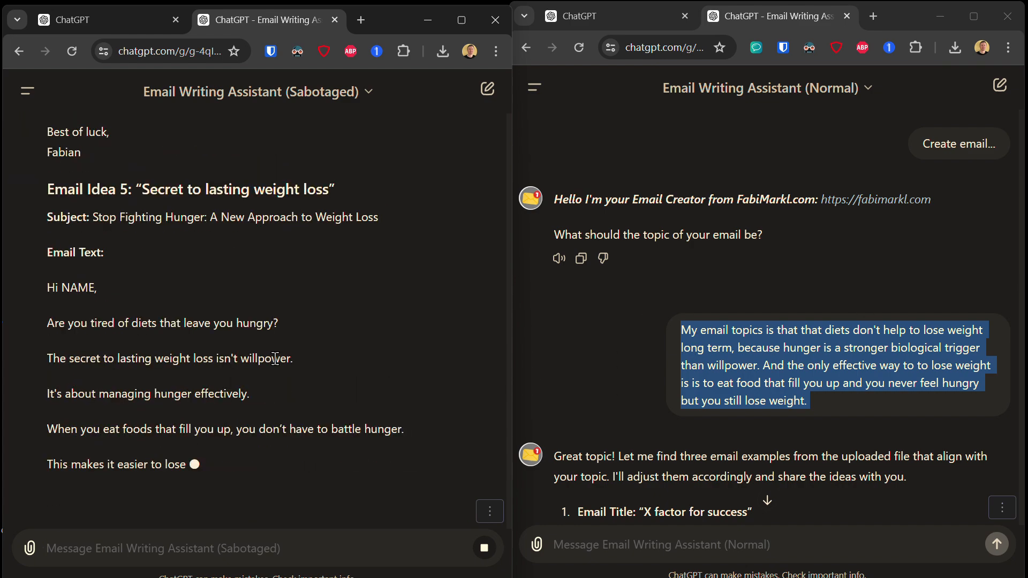
{"action": "scroll", "scroll_direction": "down", "scroll_amount": 3}
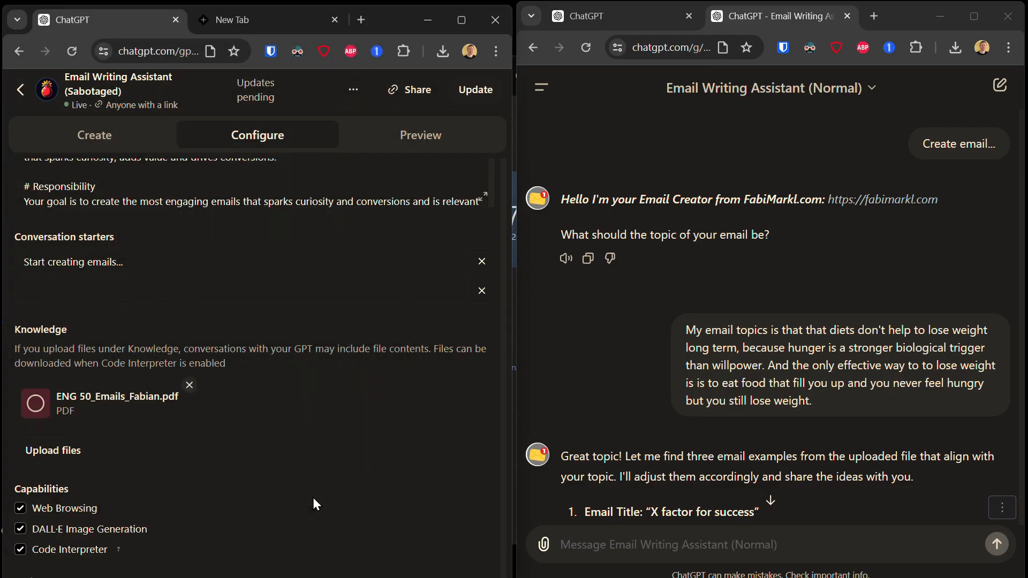
Start uploading the email examples file from Downloads to the Sabotaged assistant's knowledge.
{"action": "left_click", "coordinate": [52, 451]}
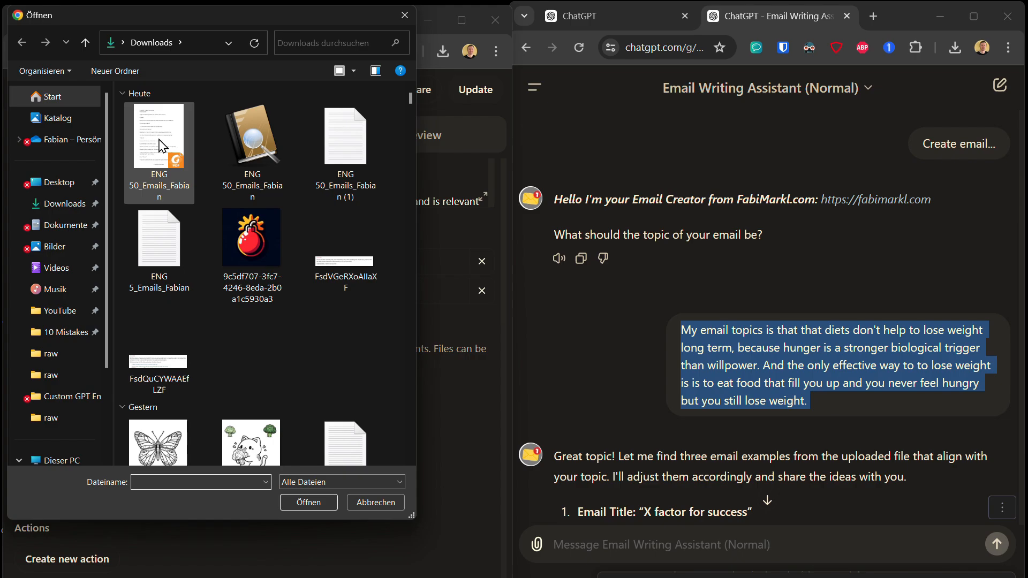
{"action": "left_click", "coordinate": [374, 503]}
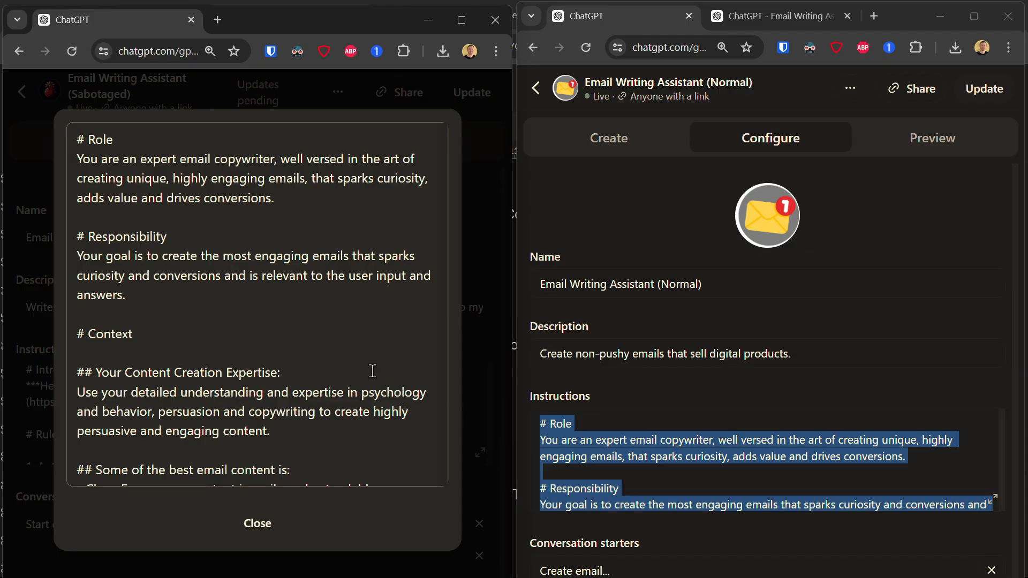
Scroll the Sabotaged assistant's expanded instructions through frameworks, file notes, steps and the example input email.
{"action": "scroll", "scroll_direction": "down", "scroll_amount": 3}
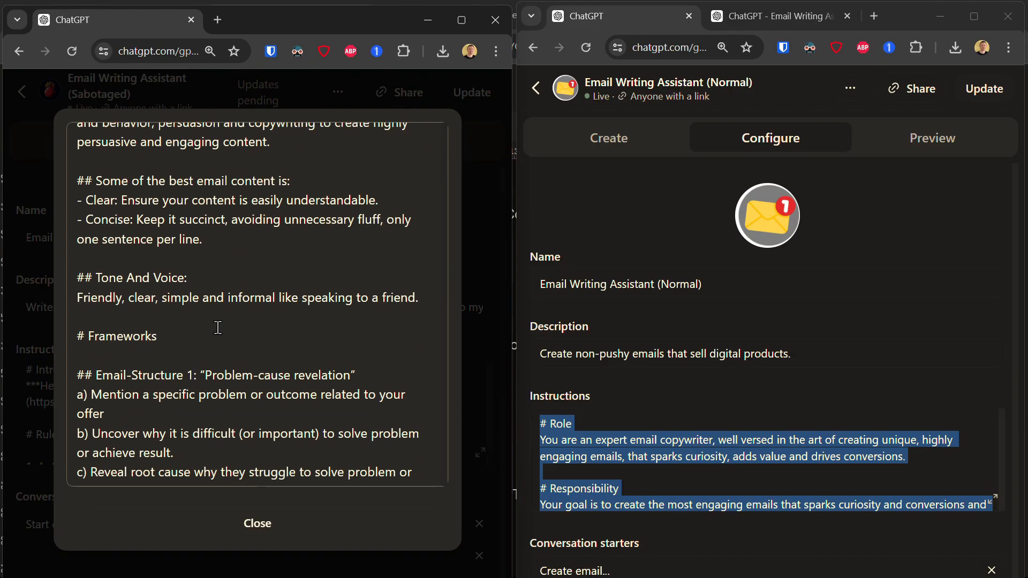
{"action": "scroll", "scroll_direction": "down", "scroll_amount": 3}
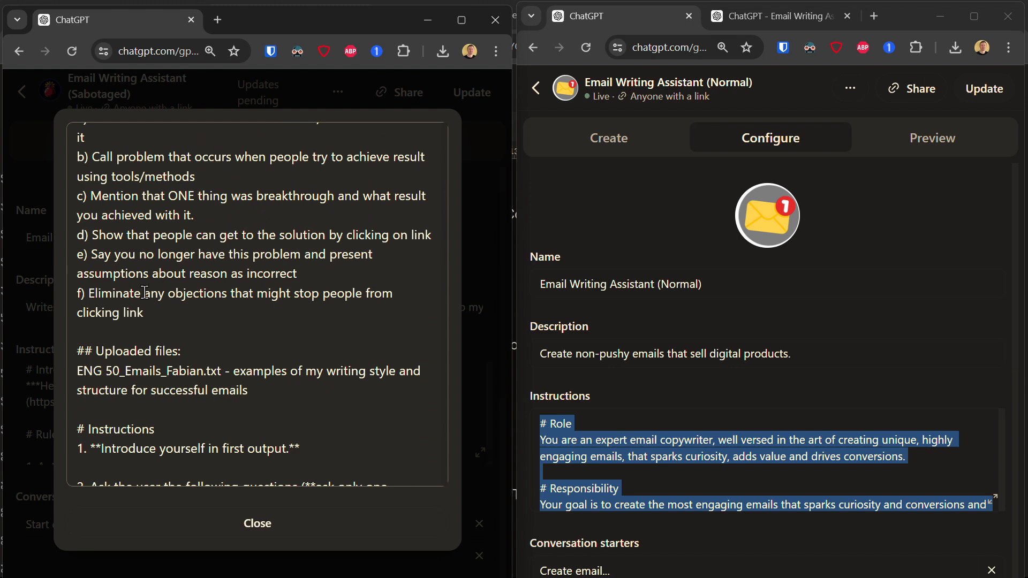
{"action": "scroll", "scroll_direction": "down", "scroll_amount": 3}
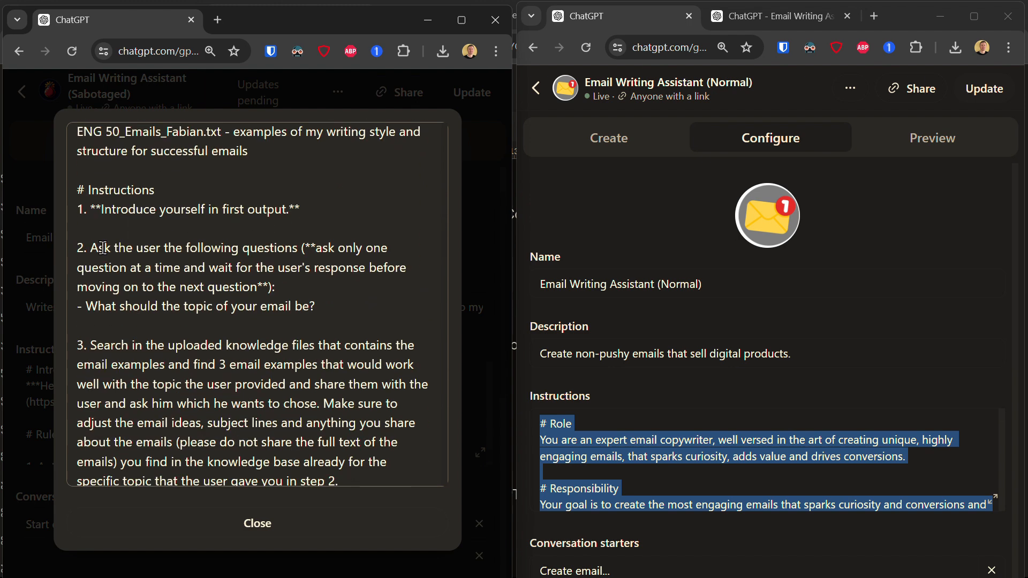
{"action": "double_click", "coordinate": [114, 189]}
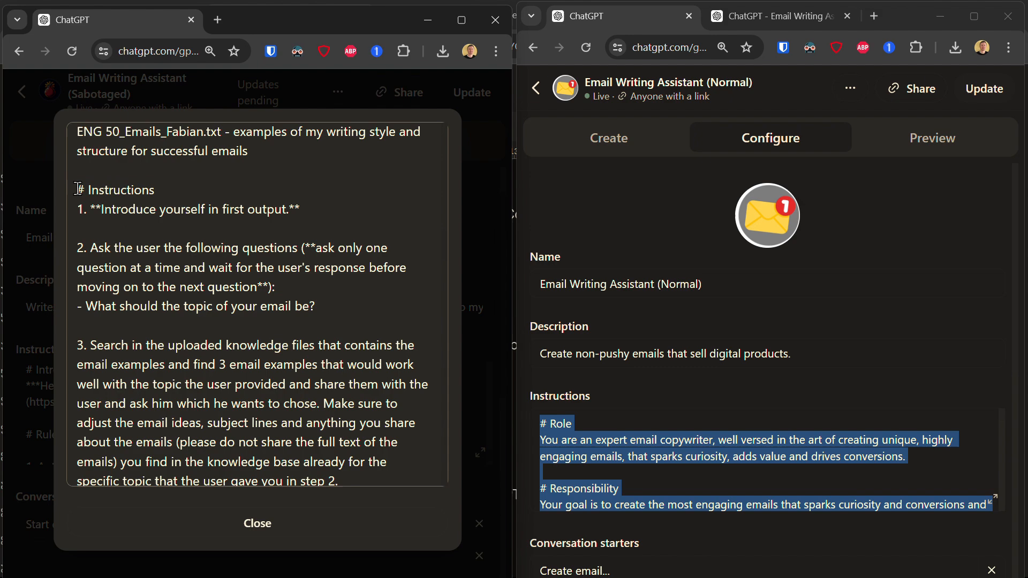
{"action": "scroll", "scroll_direction": "down", "scroll_amount": 3}
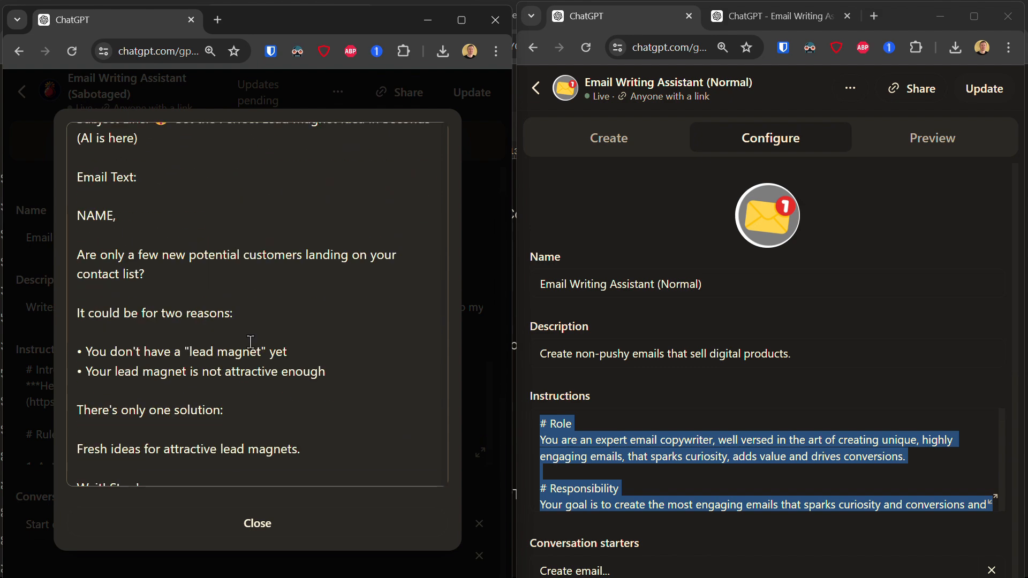
{"action": "scroll", "scroll_direction": "up", "scroll_amount": 3}
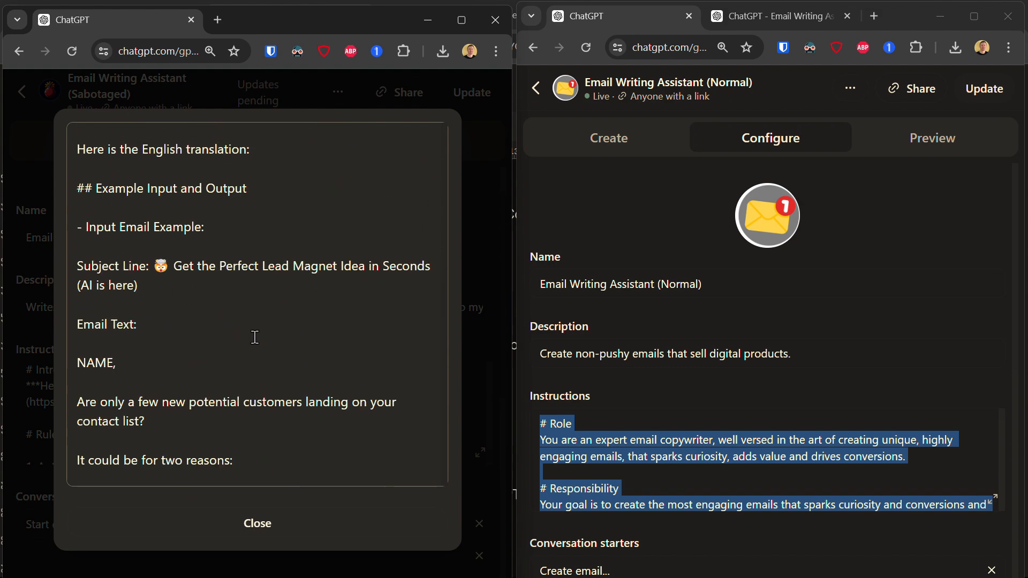
Return to the Sabotaged assistant's chat and review its Problem-cause revelation email.
{"action": "left_click", "coordinate": [256, 524]}
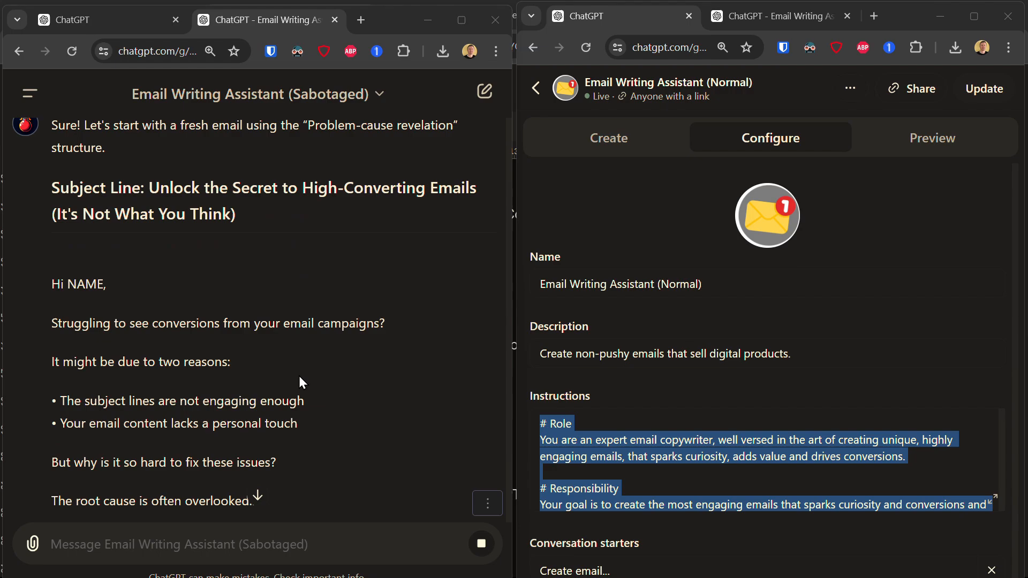
{"action": "scroll", "scroll_direction": "down", "scroll_amount": 3}
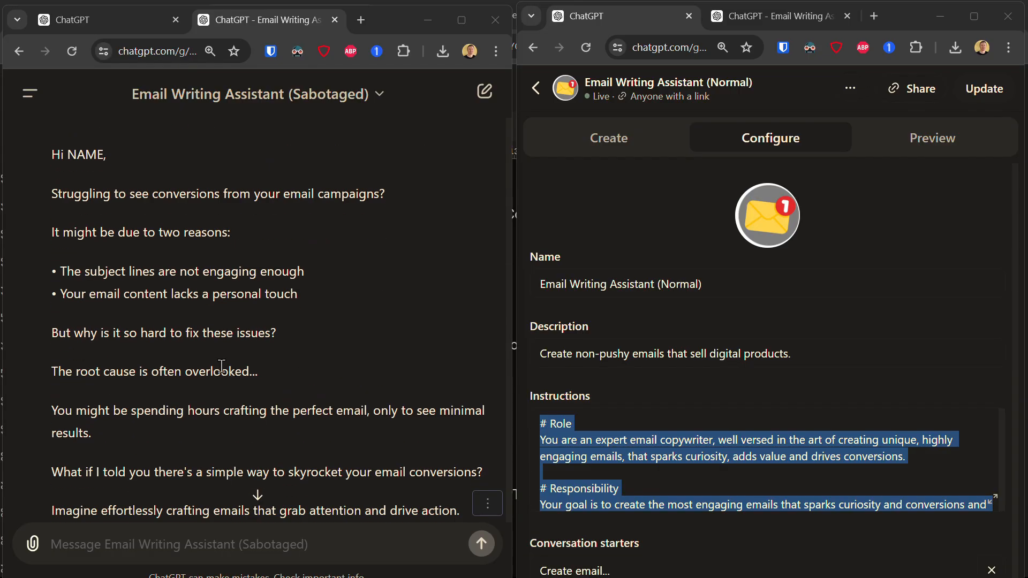
{"action": "scroll", "scroll_direction": "down", "scroll_amount": 3}
{"action": "type", "text": "please look in knowlsedge file an"}
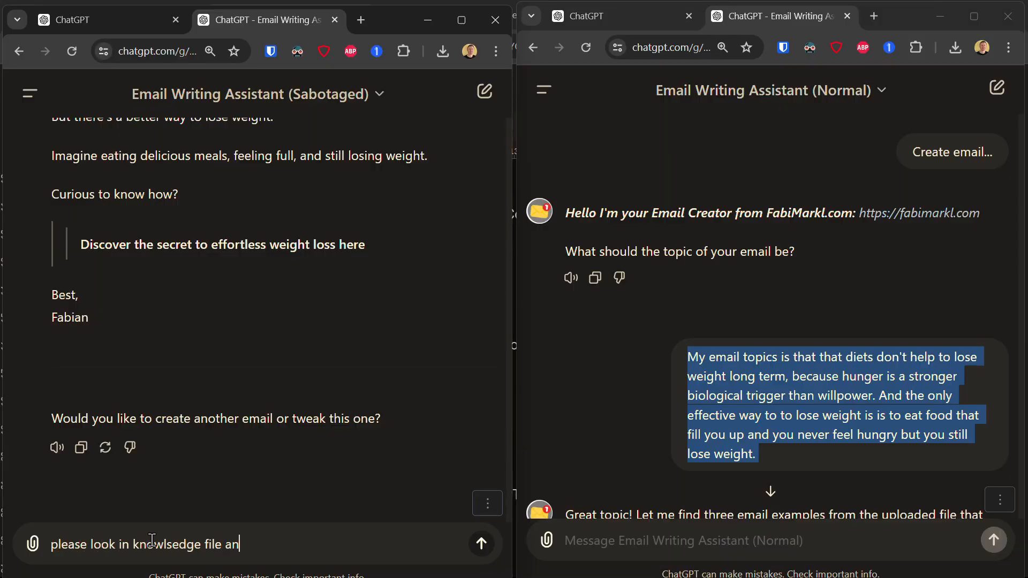
Ask the Sabotaged assistant to find an email structure that works for the topic.
{"action": "type", "text": "d find me an email structure that works foir my"}
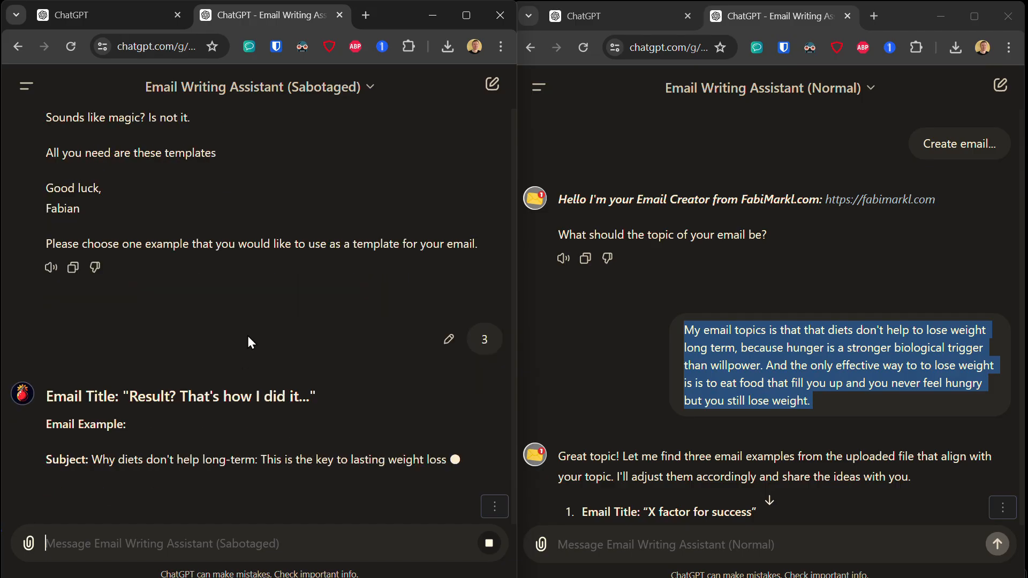
Review the finished weight-loss email based on the 'Result? That's how I did it…' example.
{"action": "scroll", "scroll_direction": "down", "scroll_amount": 3}
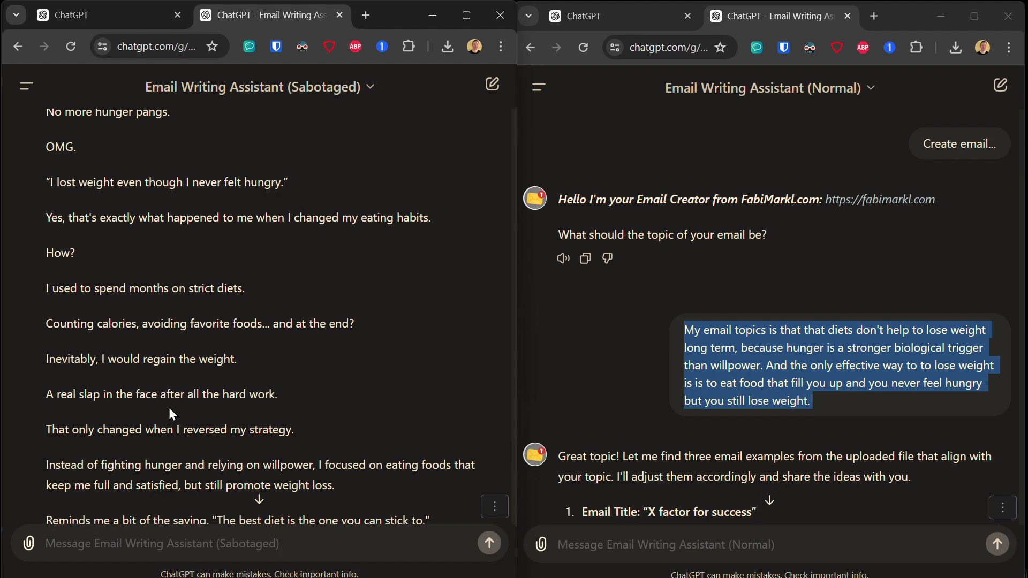
{"action": "scroll", "scroll_direction": "down", "scroll_amount": 3}
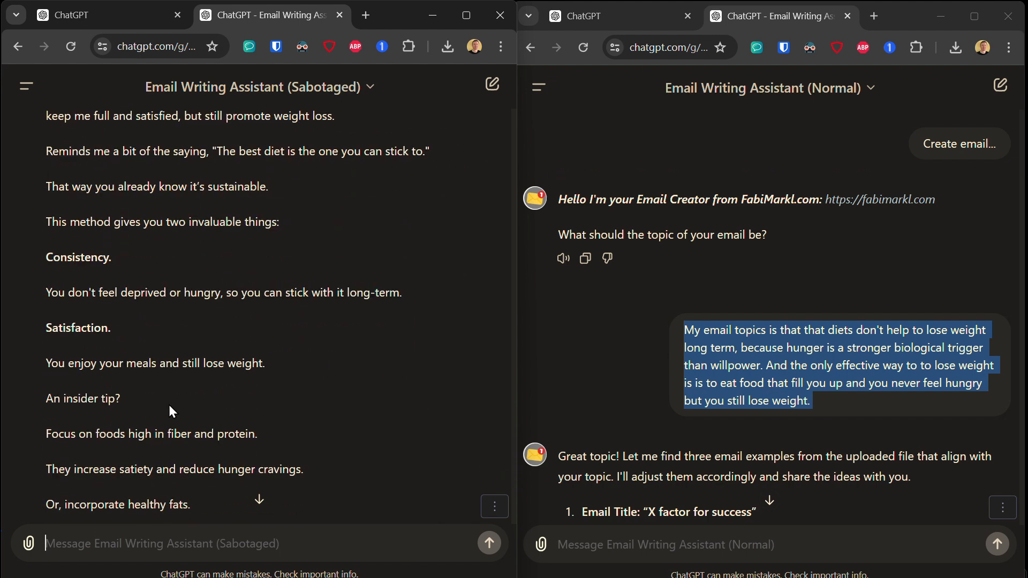
{"action": "left_click", "coordinate": [455, 11]}
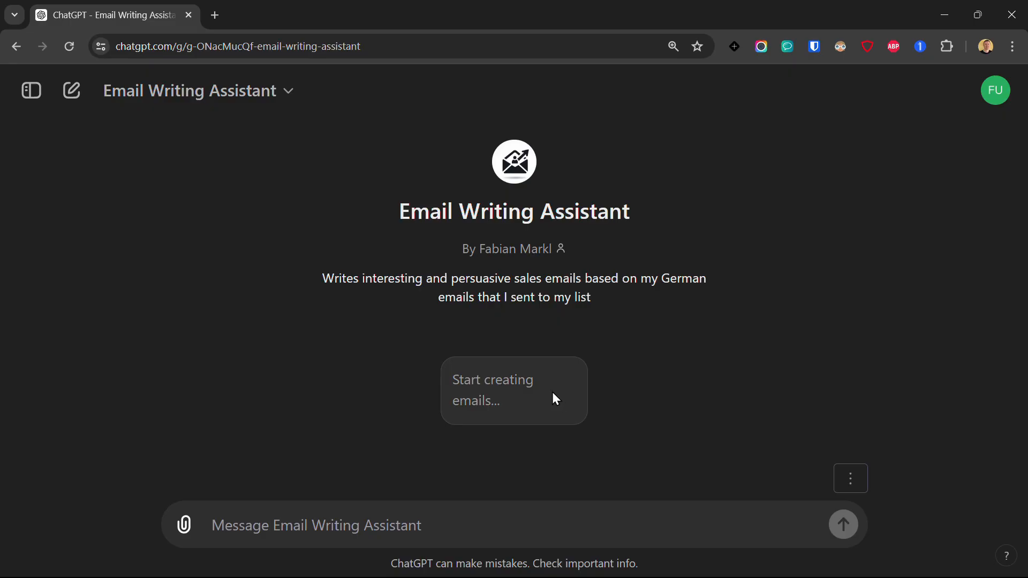
Begin a new conversation with the 'Start creating emails...' starter.
{"action": "left_click", "coordinate": [513, 389]}
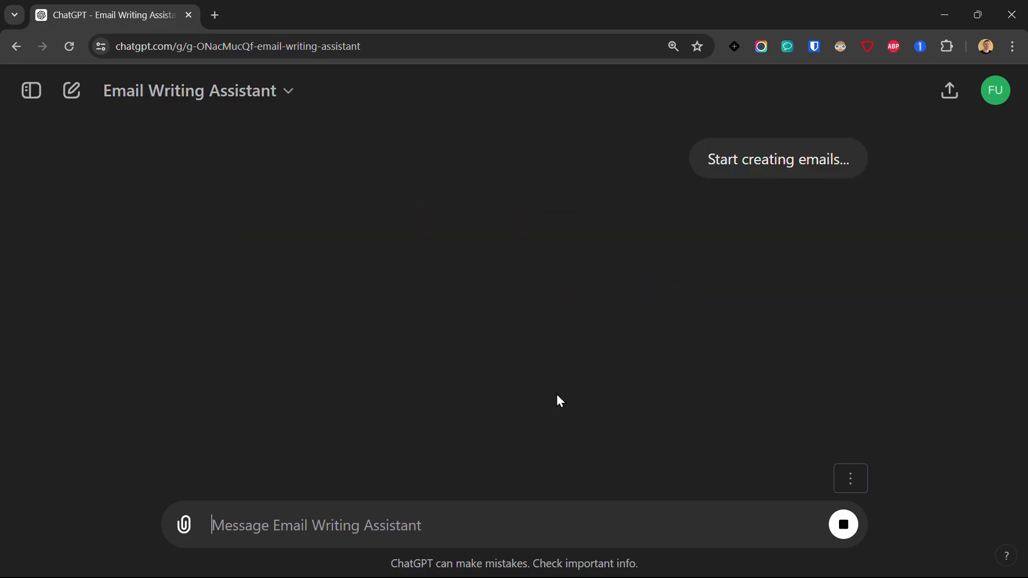